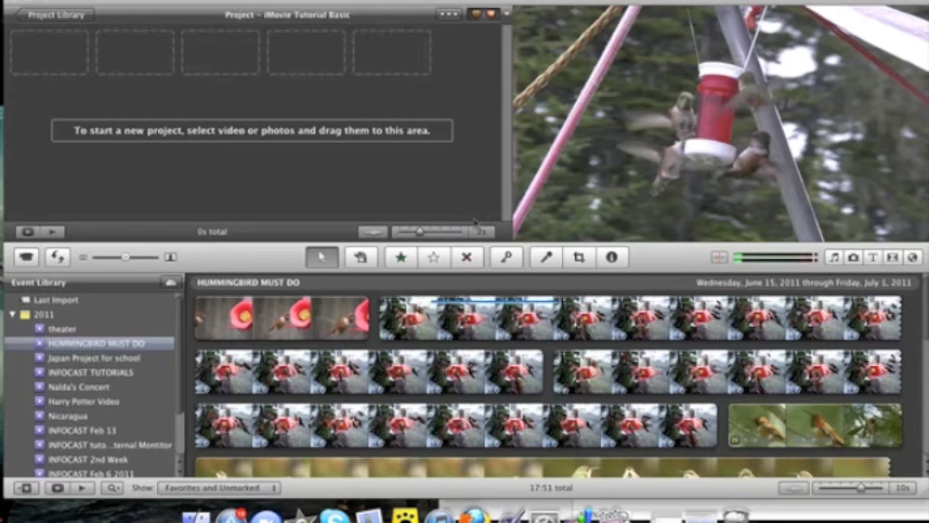
mouse_move(432, 279)
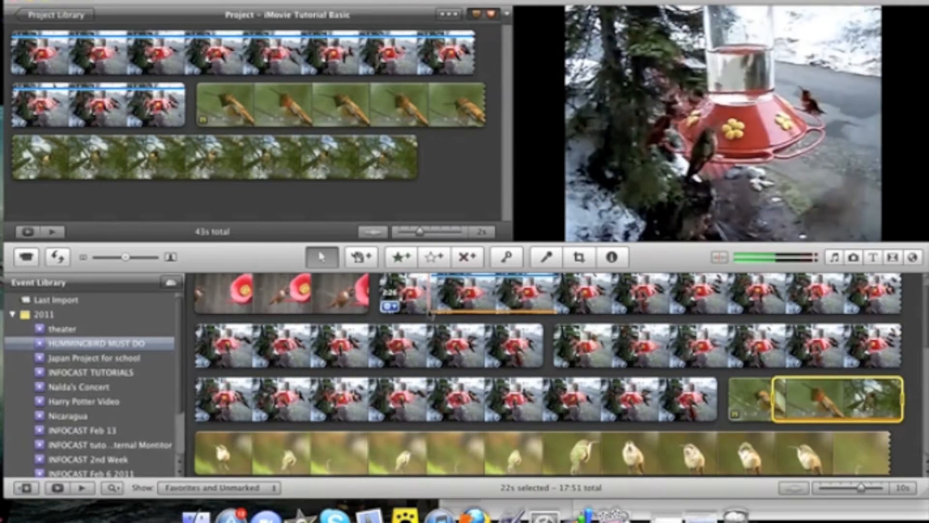
click(433, 347)
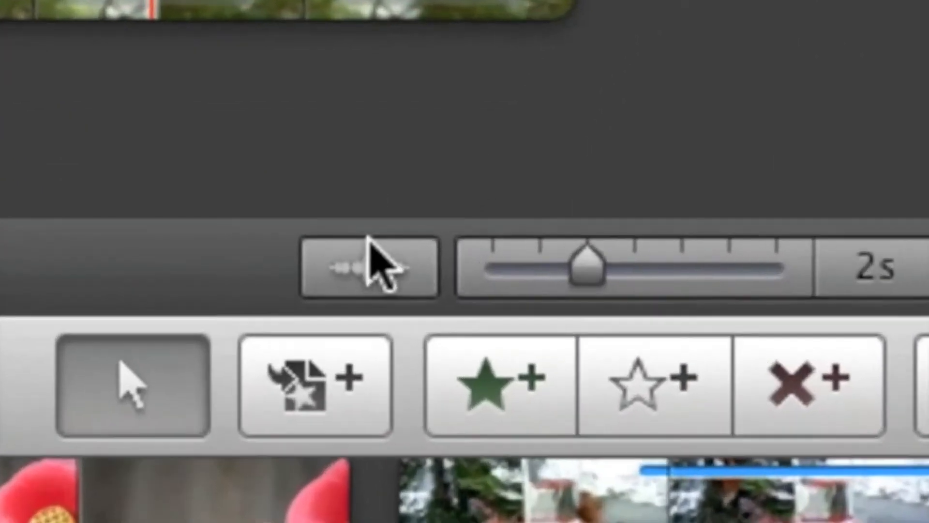
click(368, 268)
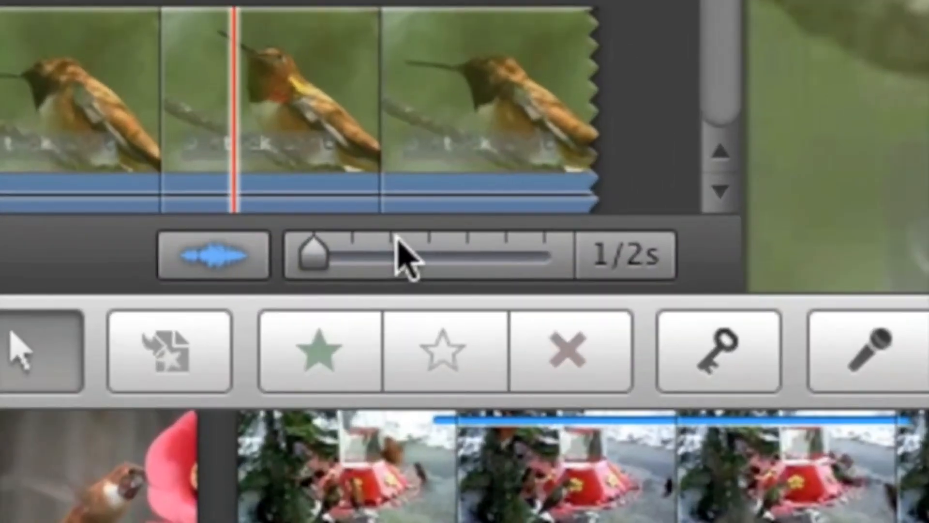
mouse_move(213, 254)
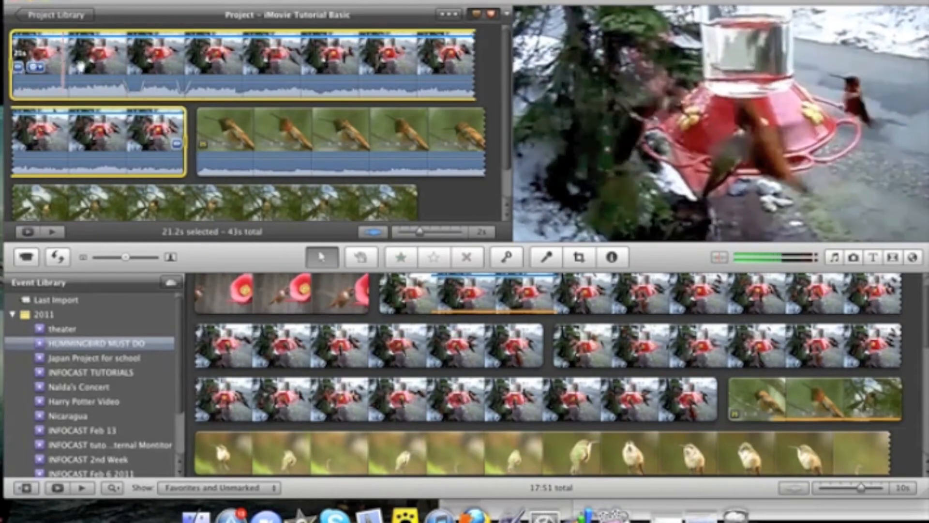
Step: Detach the first hummingbird clip's audio into its own purple track via the context menu
right_click(77, 65)
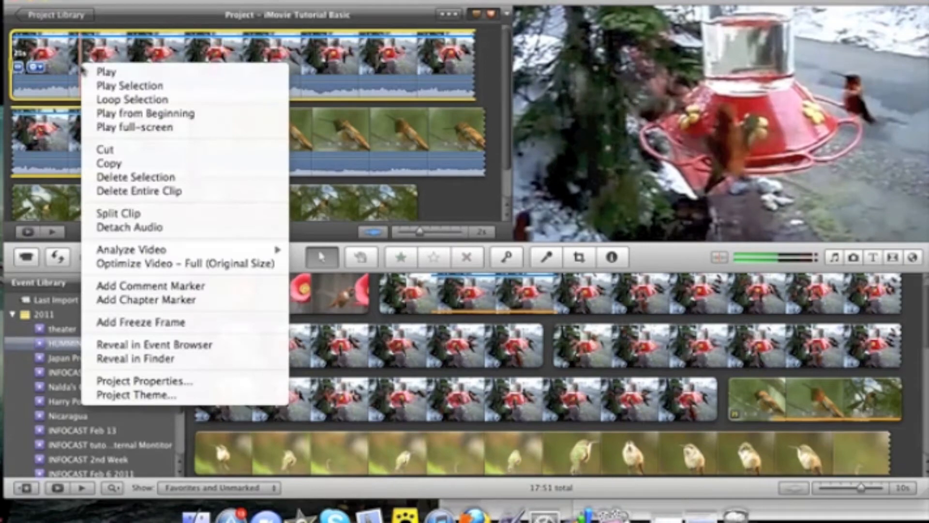
mouse_move(129, 226)
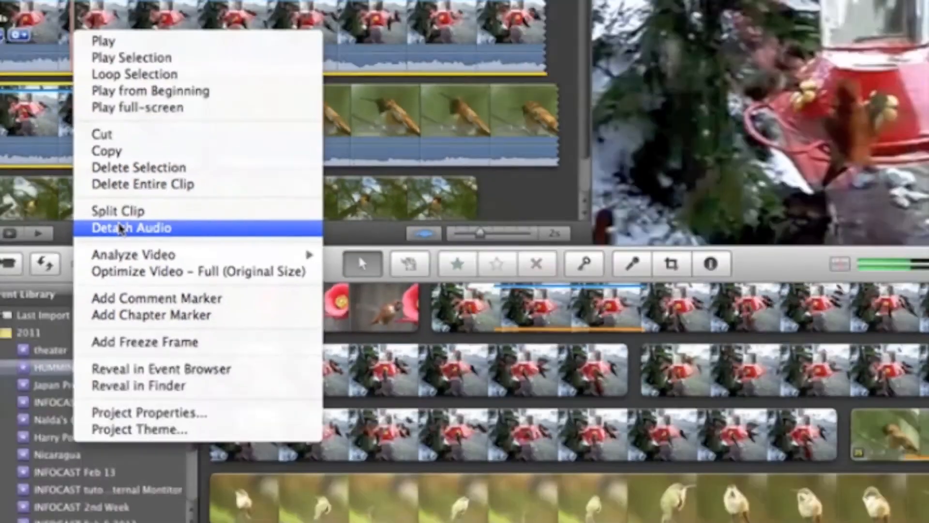
click(131, 226)
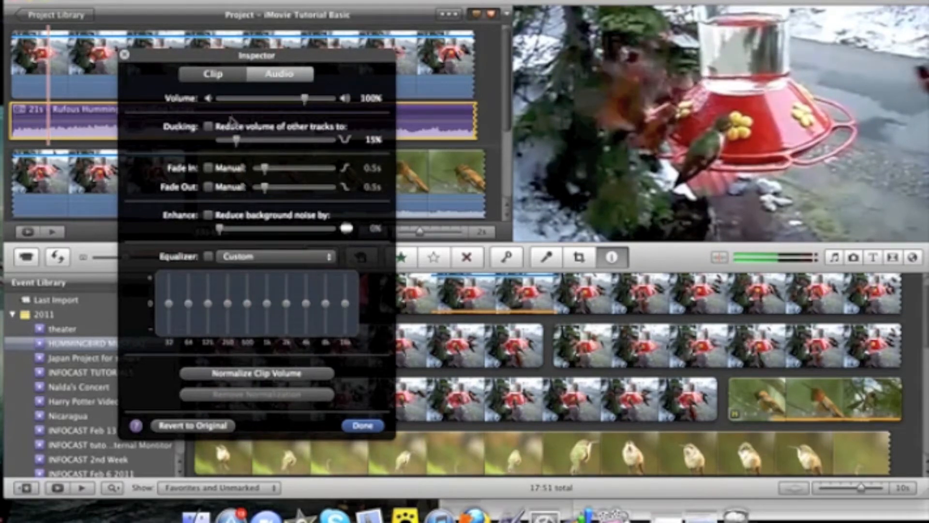
mouse_move(213, 195)
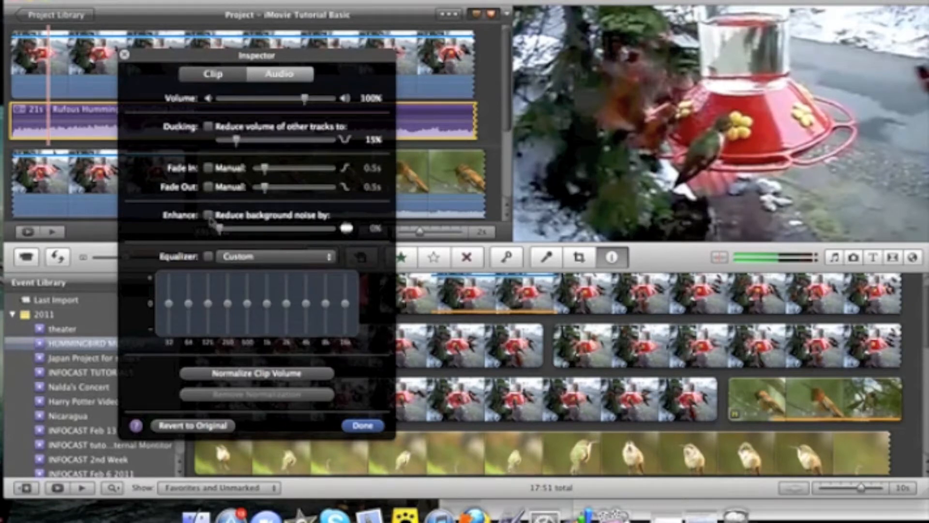
Step: Enable background noise reduction at 57% and apply the Voice Enhance equalizer preset
click(210, 214)
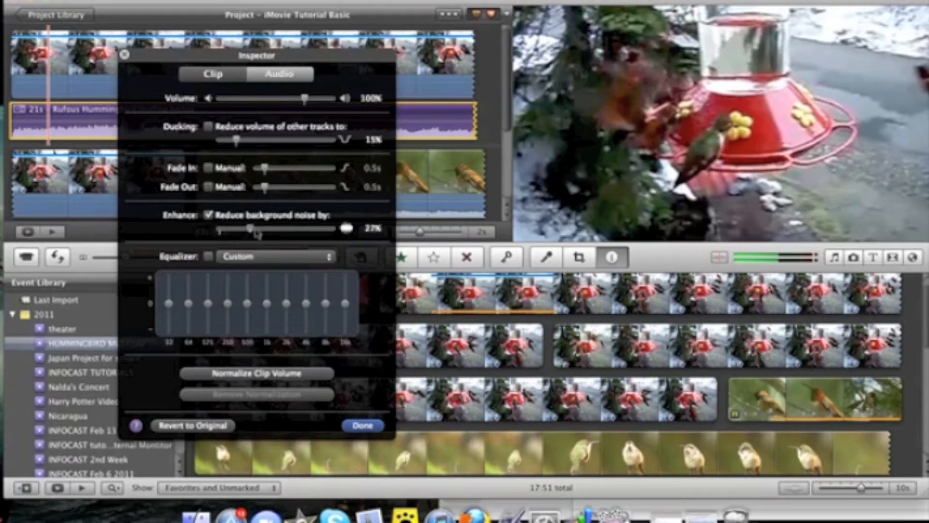
drag(249, 227, 285, 227)
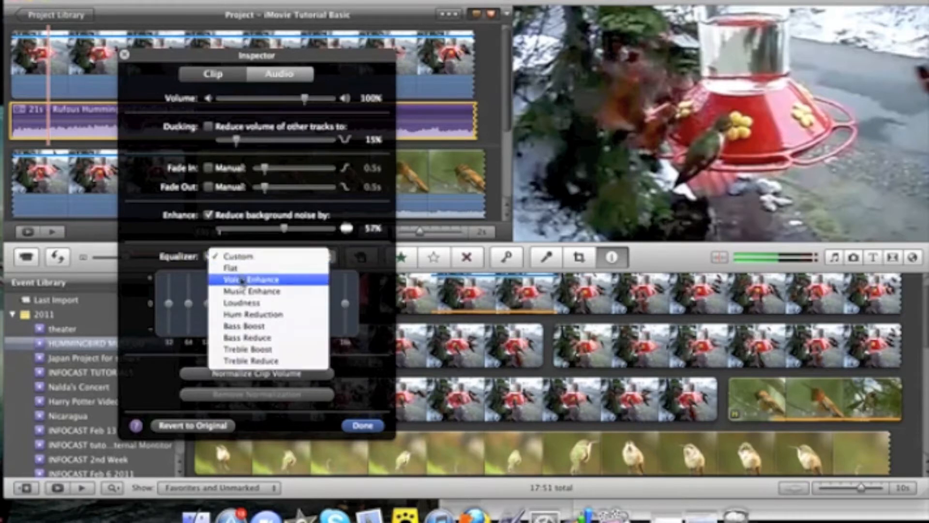
click(247, 278)
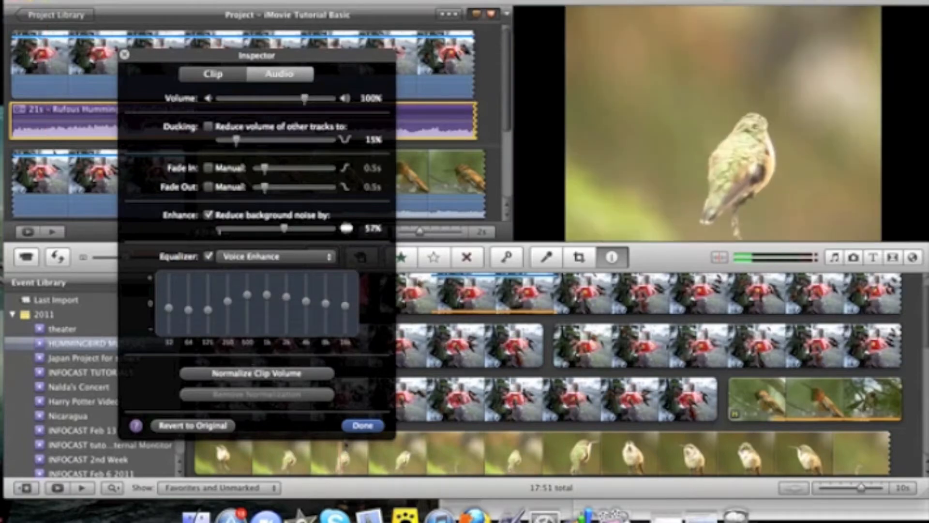
click(362, 425)
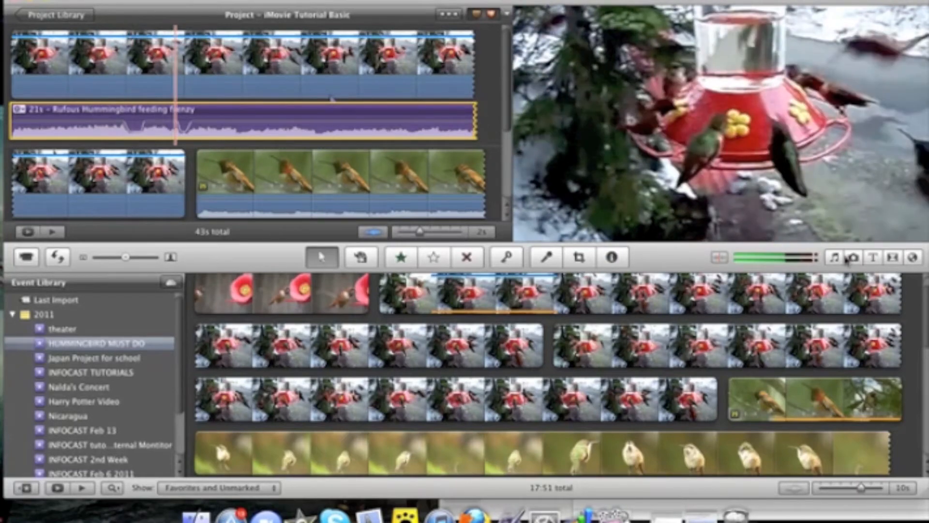
Step: Show the music and sound effects browser listing iLife Sound Effects, browsing the source menu
click(834, 257)
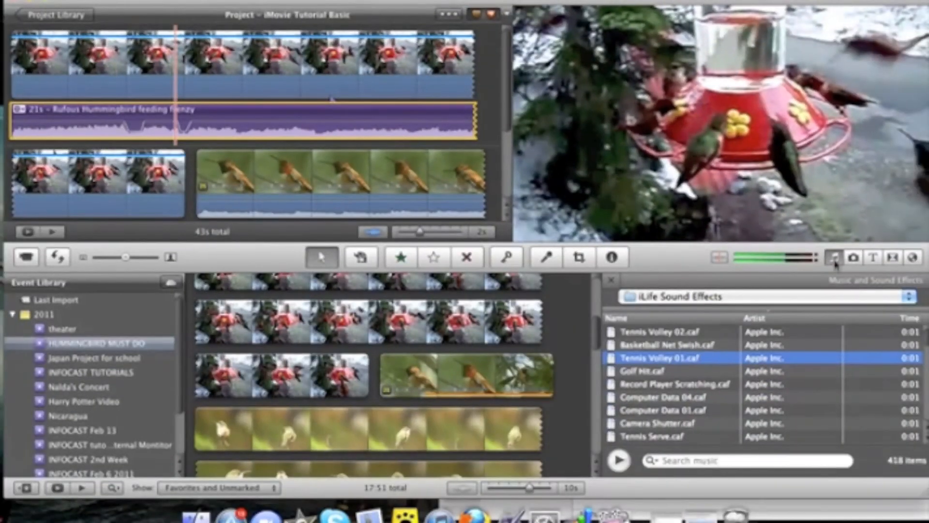
click(664, 397)
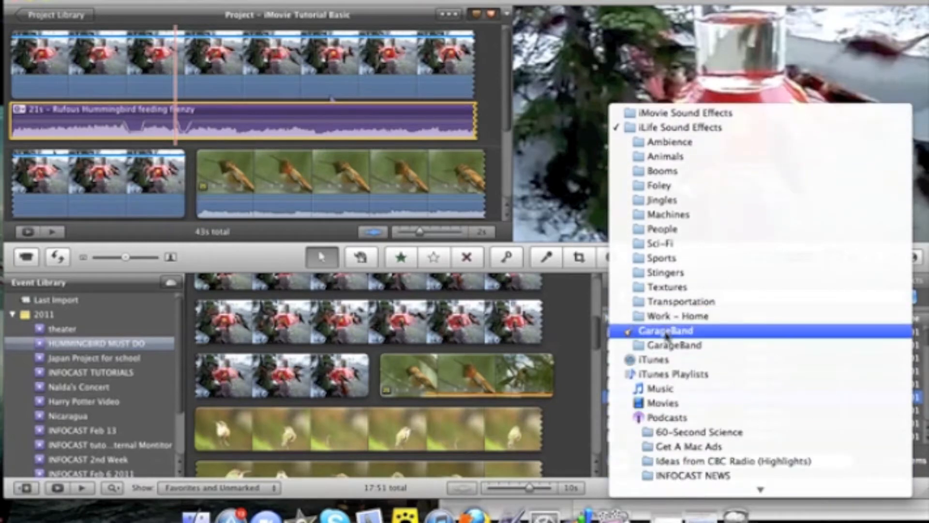
click(673, 373)
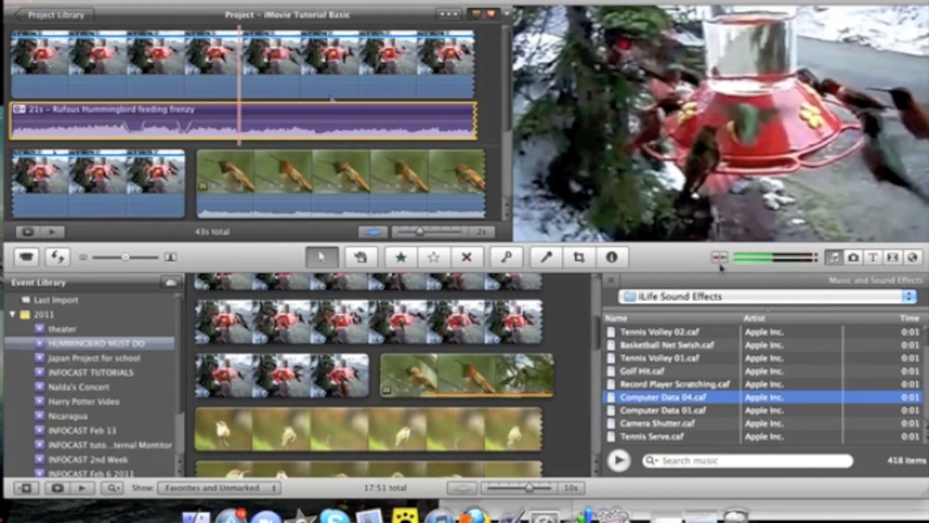
mouse_move(719, 257)
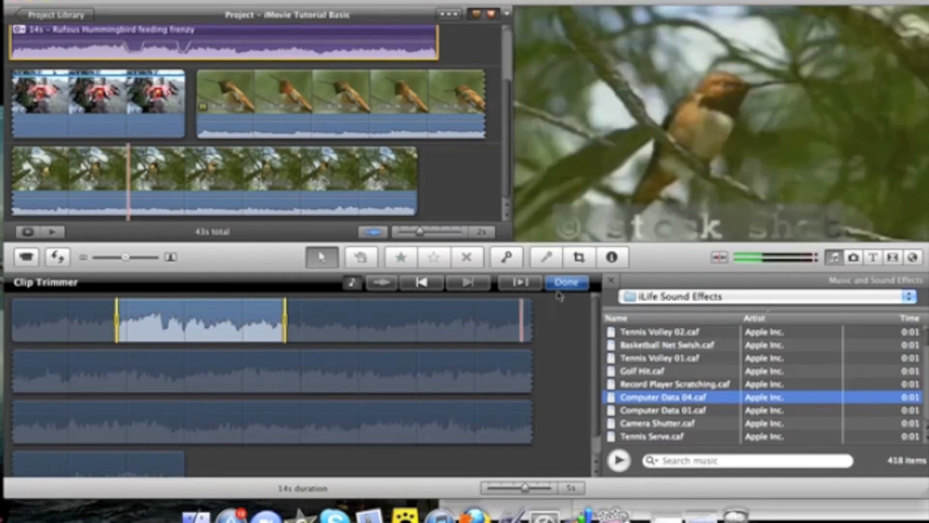
Step: Trim the detached Rufous Hummingbird audio from 21 to 14 seconds in the Clip Trimmer
click(564, 281)
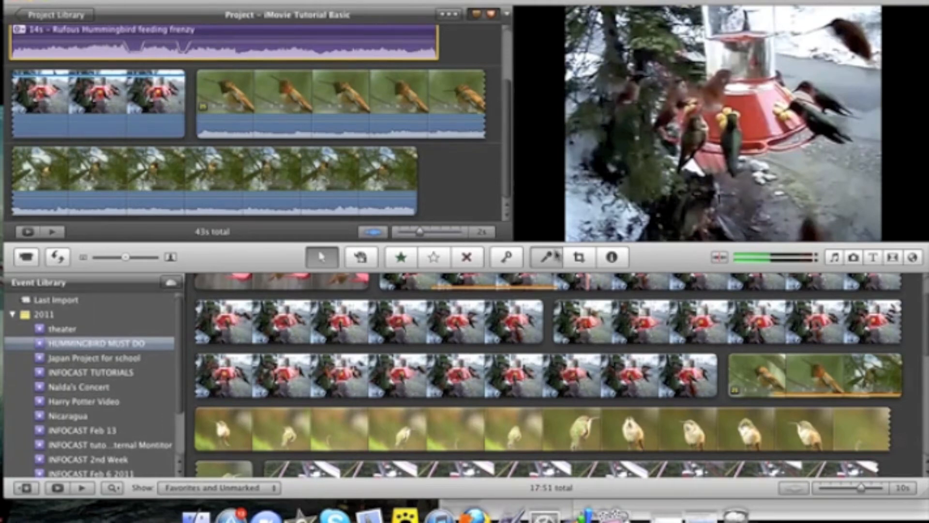
Step: Record a brief voiceover from the C-Media USB Audio Device beneath the trimmed audio
click(545, 257)
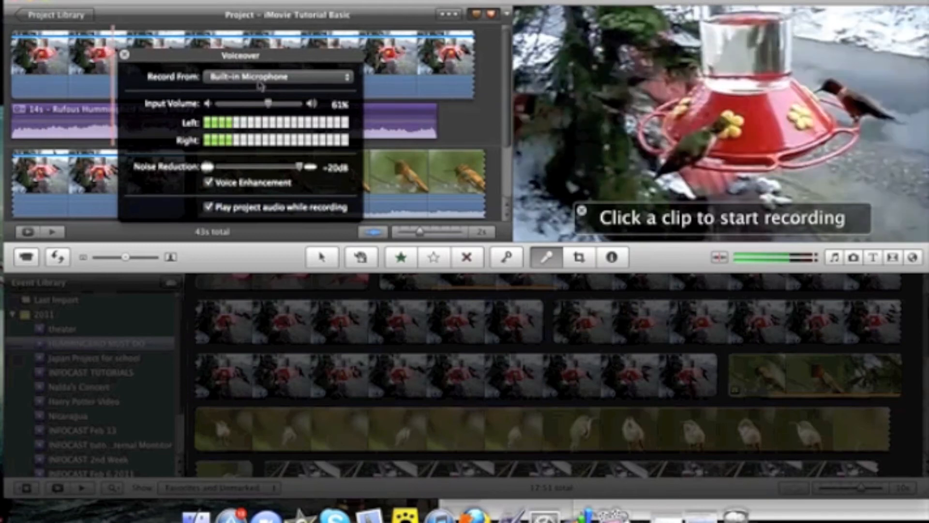
click(277, 77)
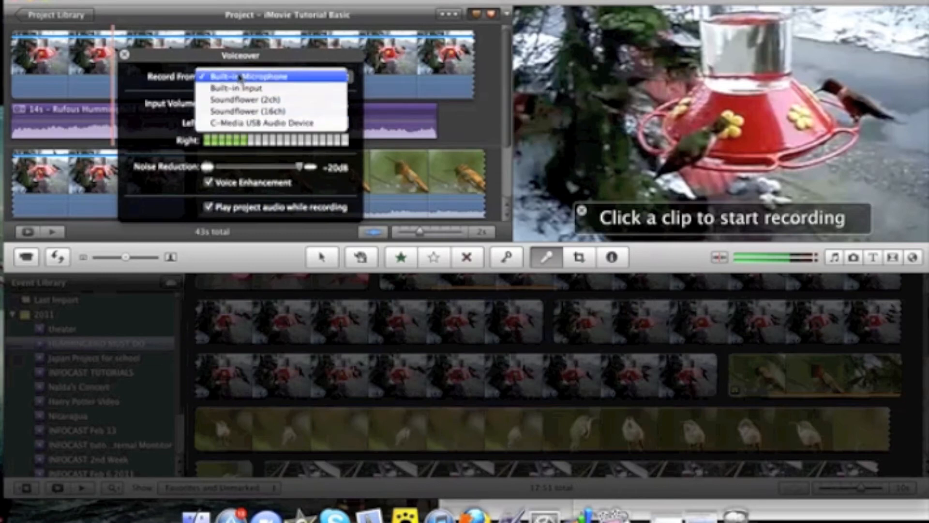
mouse_move(269, 123)
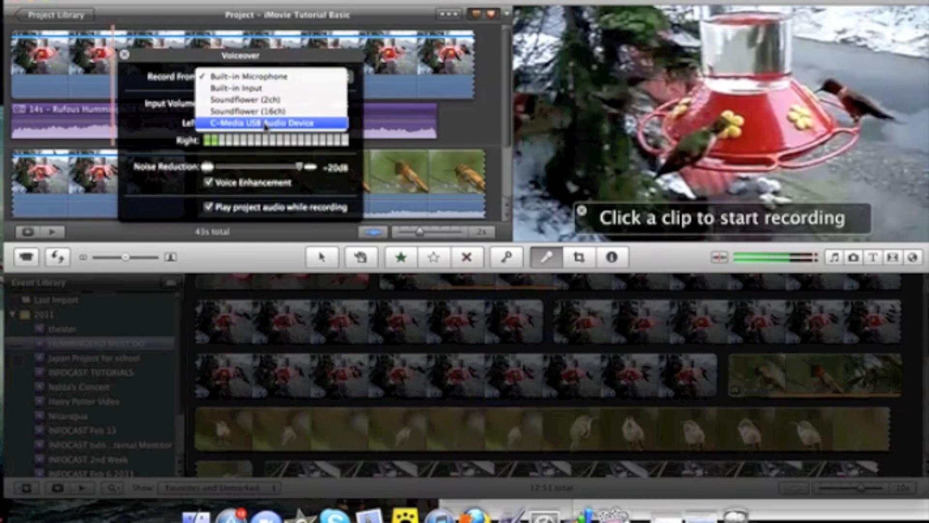
click(268, 122)
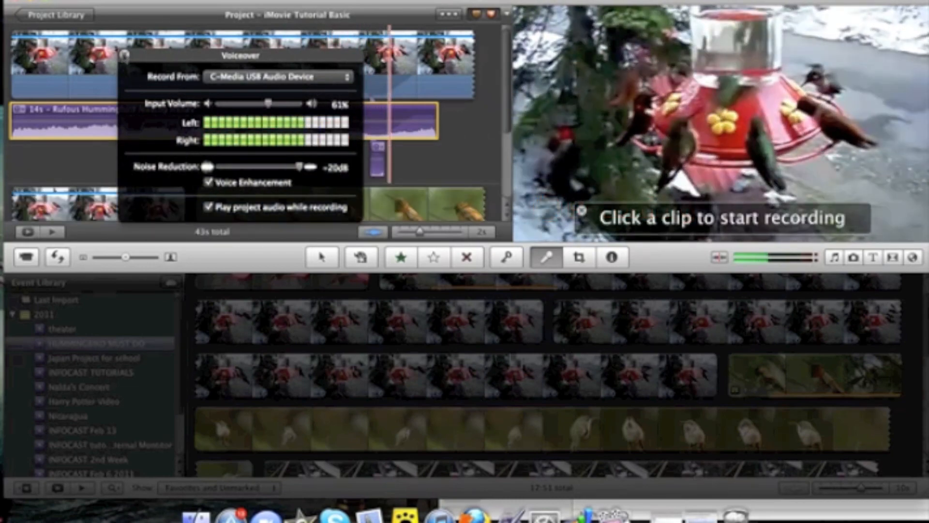
click(321, 257)
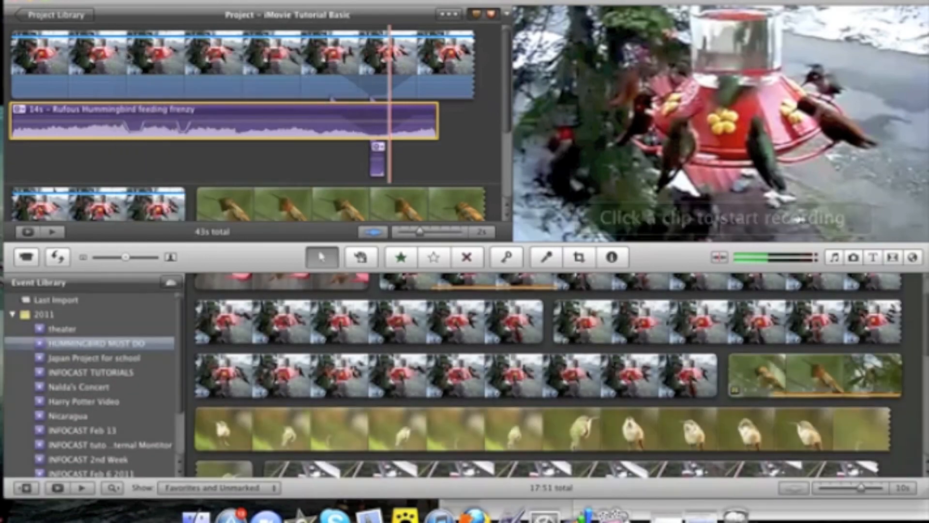